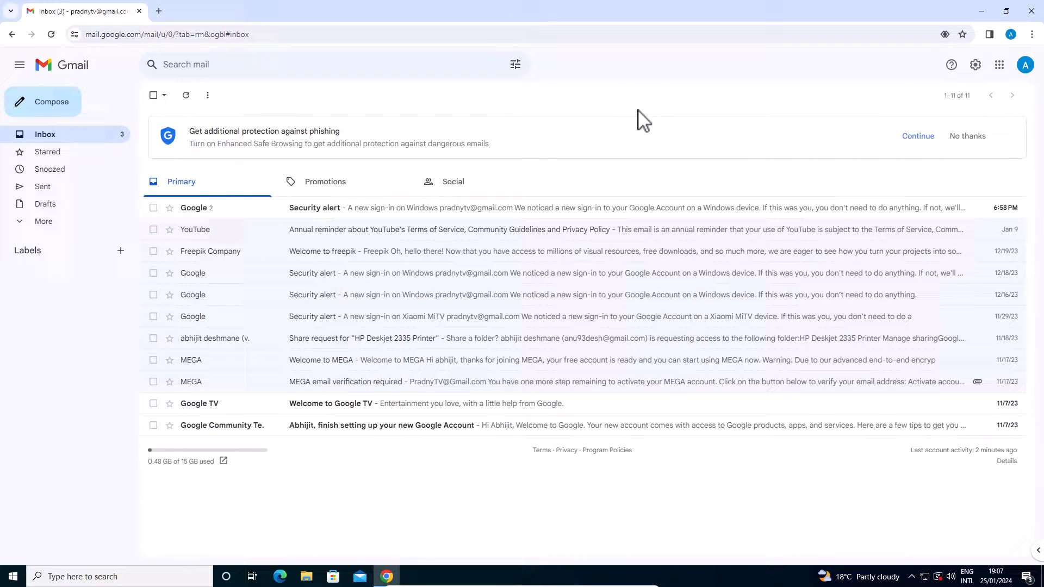
mouse_move(705, 63)
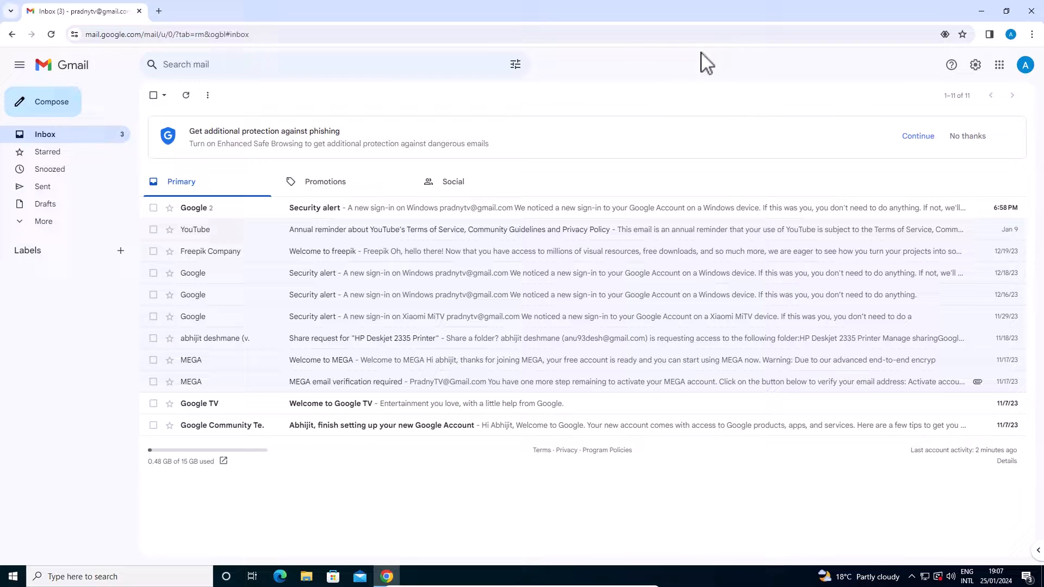
mouse_move(629, 203)
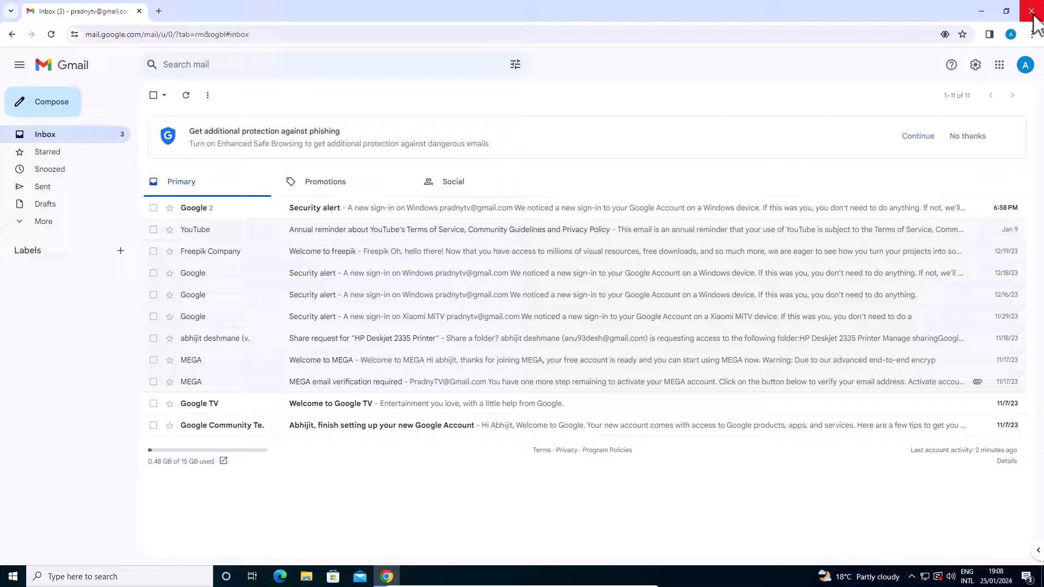
Step: Close the Chrome window that has the signed-in Gmail inbox
left_click(1034, 11)
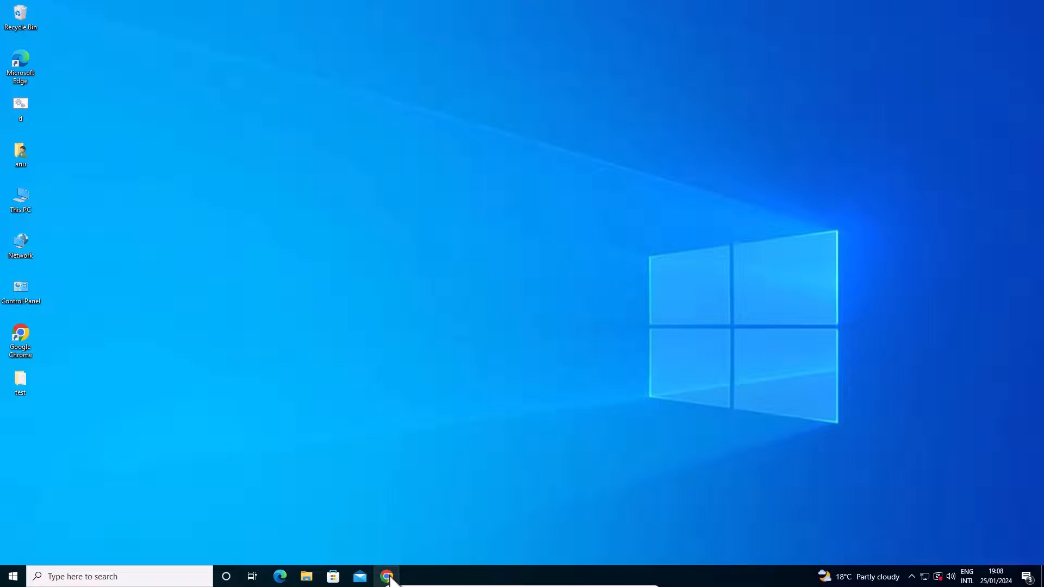
Step: Relaunch Chrome from the taskbar and go to Gmail, which now asks to sign in again
left_click(387, 577)
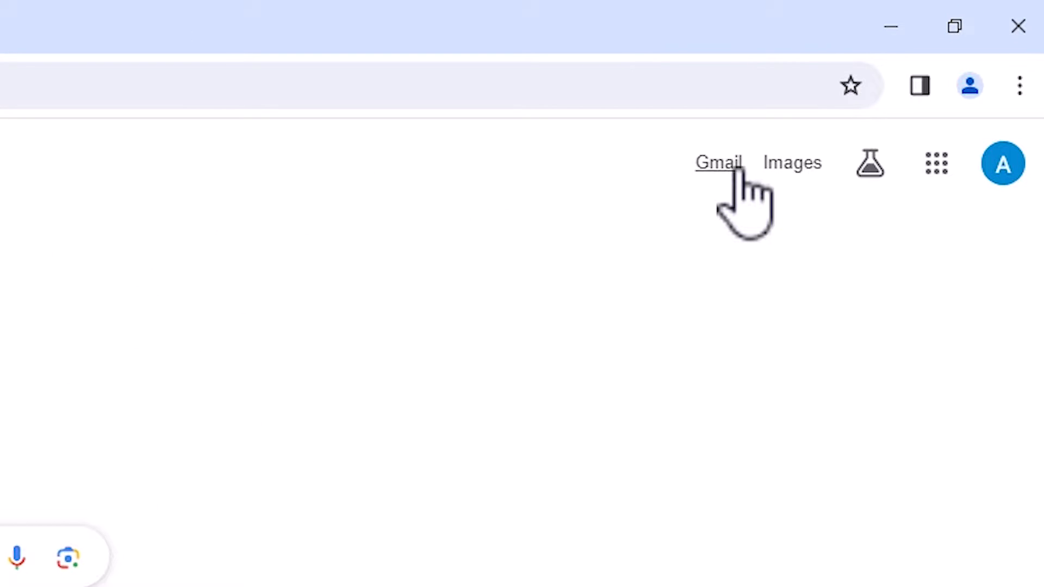
left_click(718, 162)
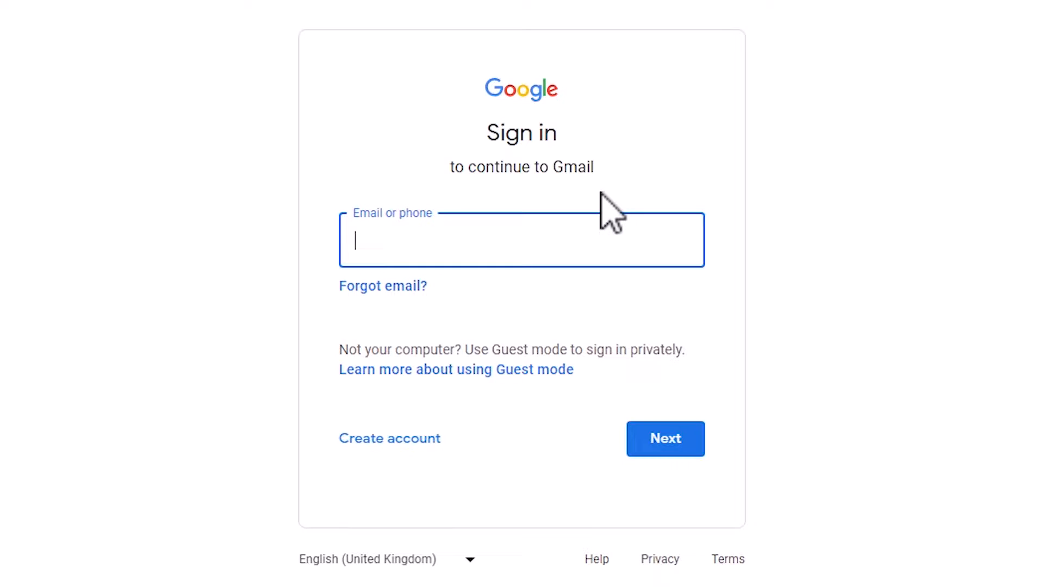
left_click(1014, 88)
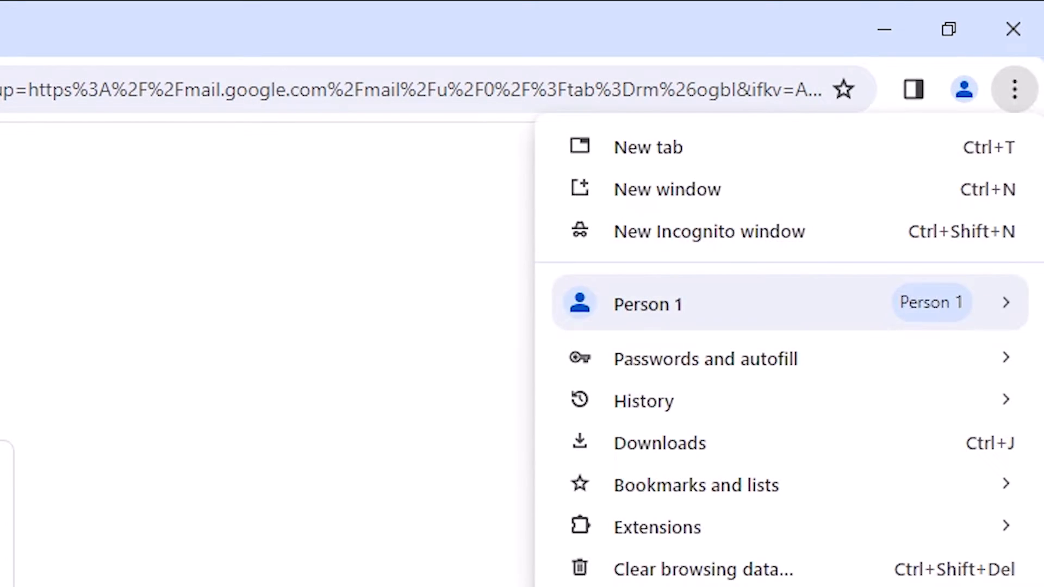
mouse_move(633, 280)
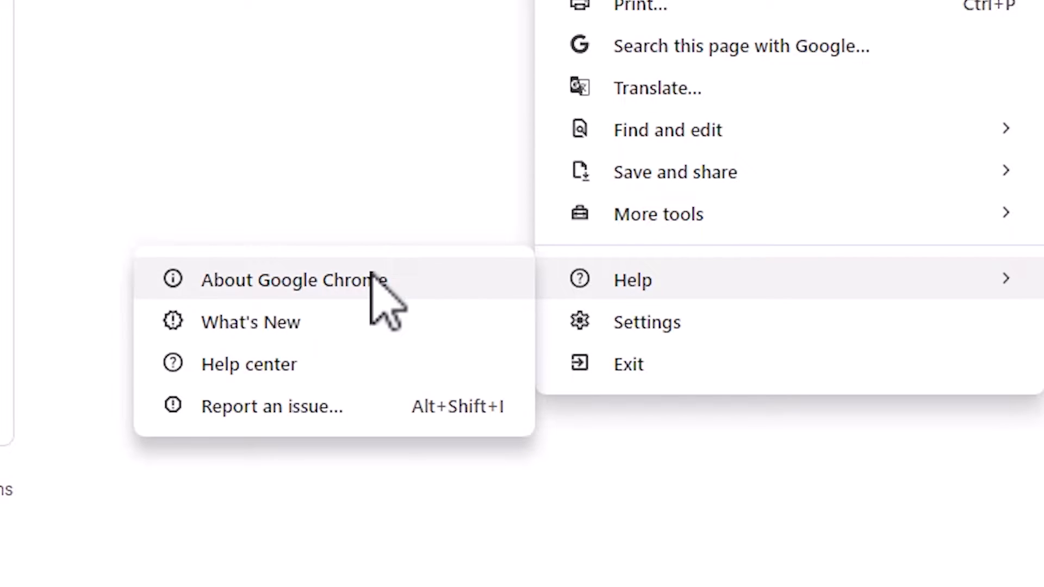
Step: View About Google Chrome, confirming it is up to date at version 121.0.6167.86
left_click(295, 279)
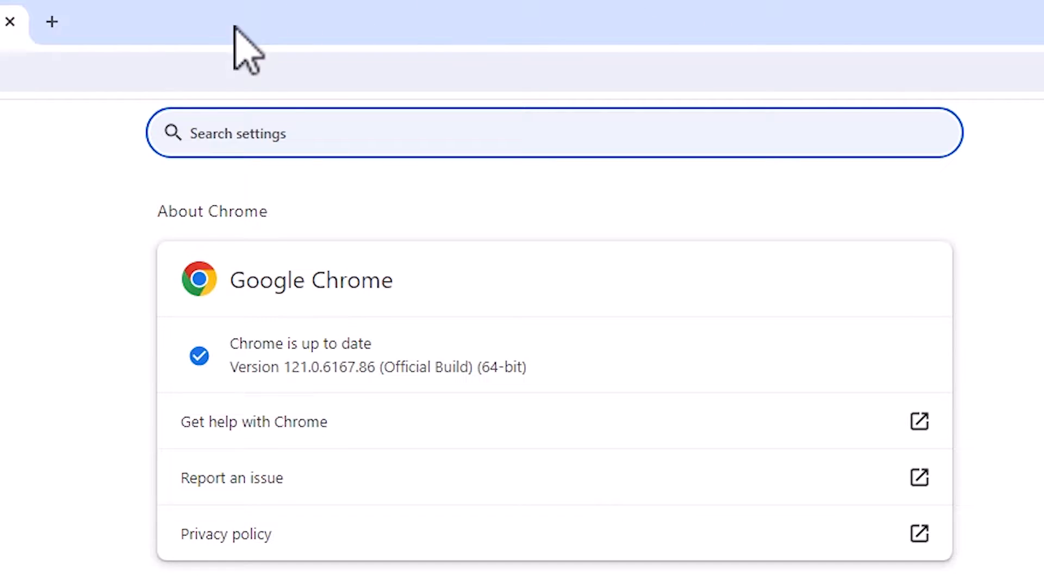
mouse_move(433, 366)
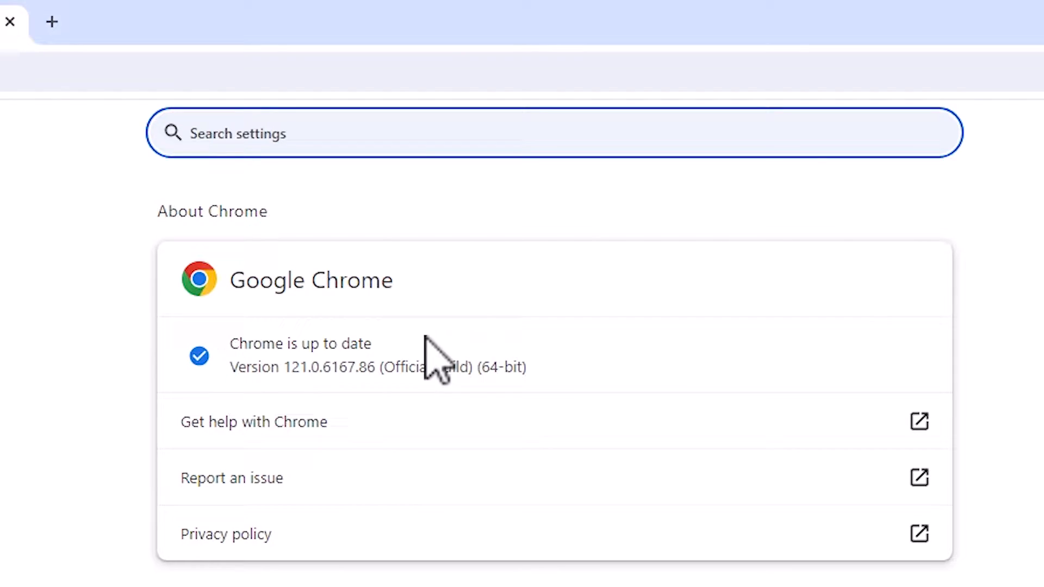
left_click(1008, 83)
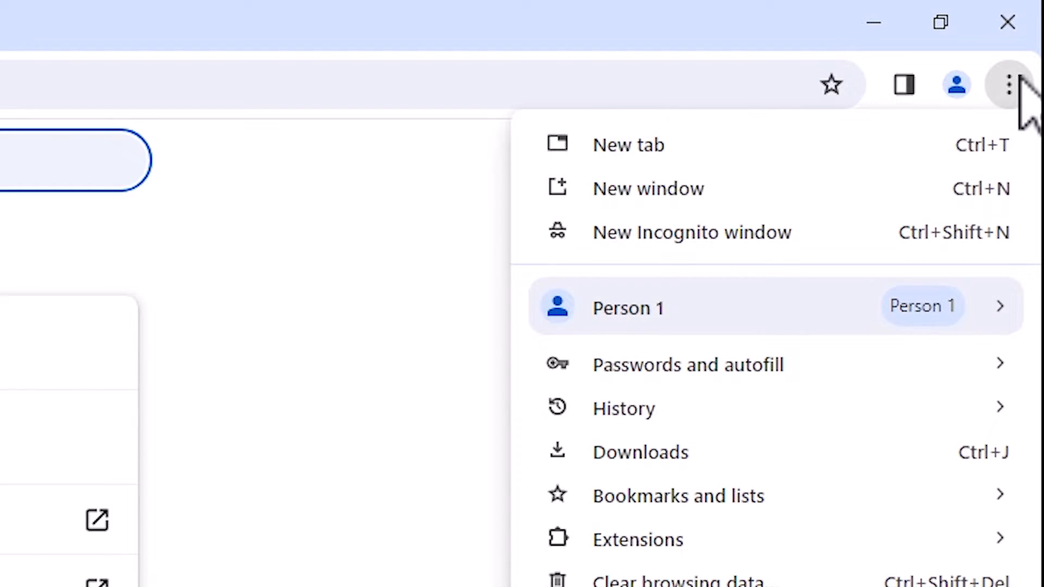
scroll("down", 3)
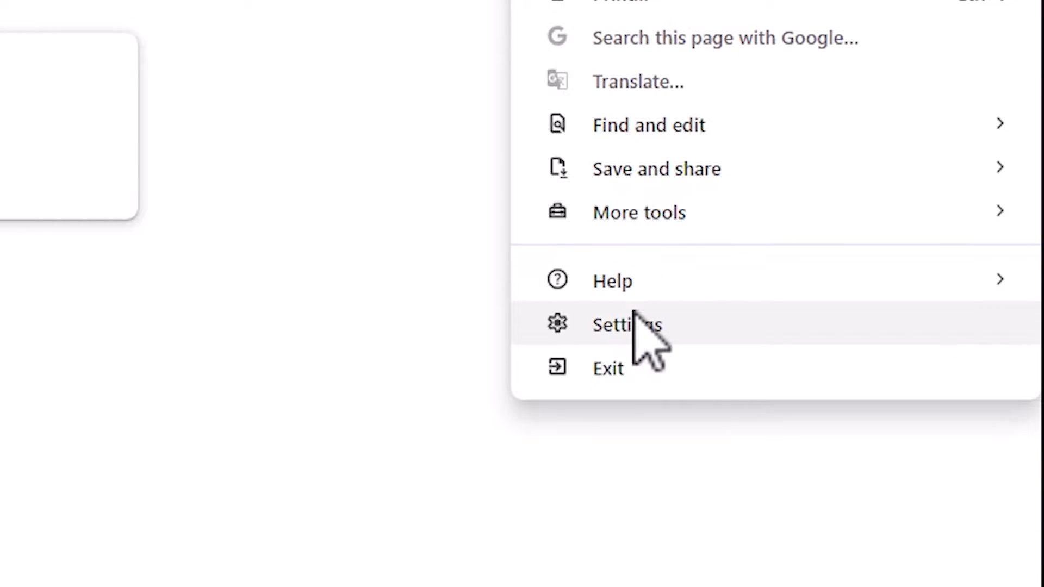
Step: Go to Settings > Privacy and security > Site settings and expand Additional content settings
left_click(626, 324)
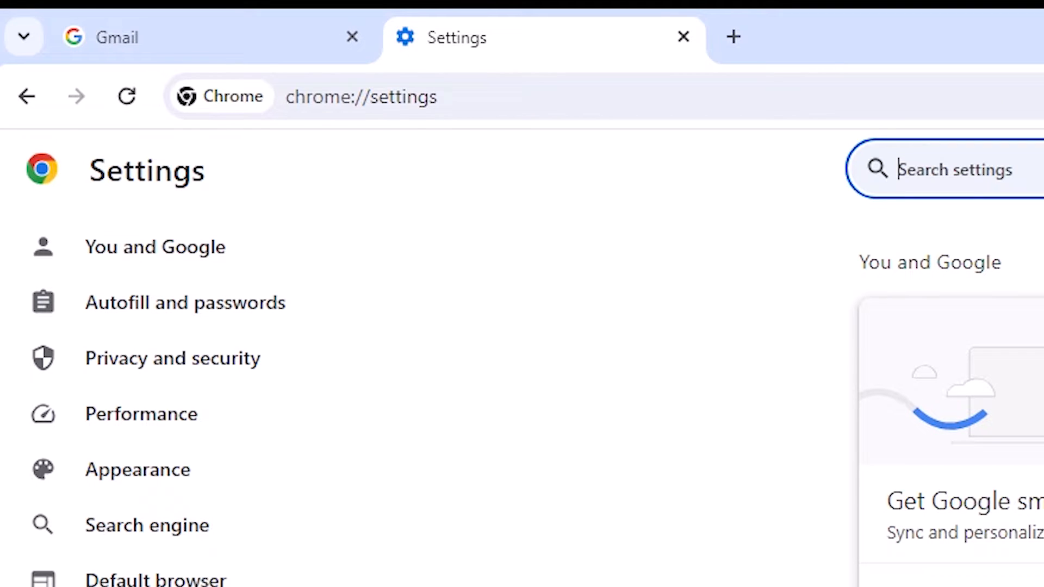
mouse_move(172, 358)
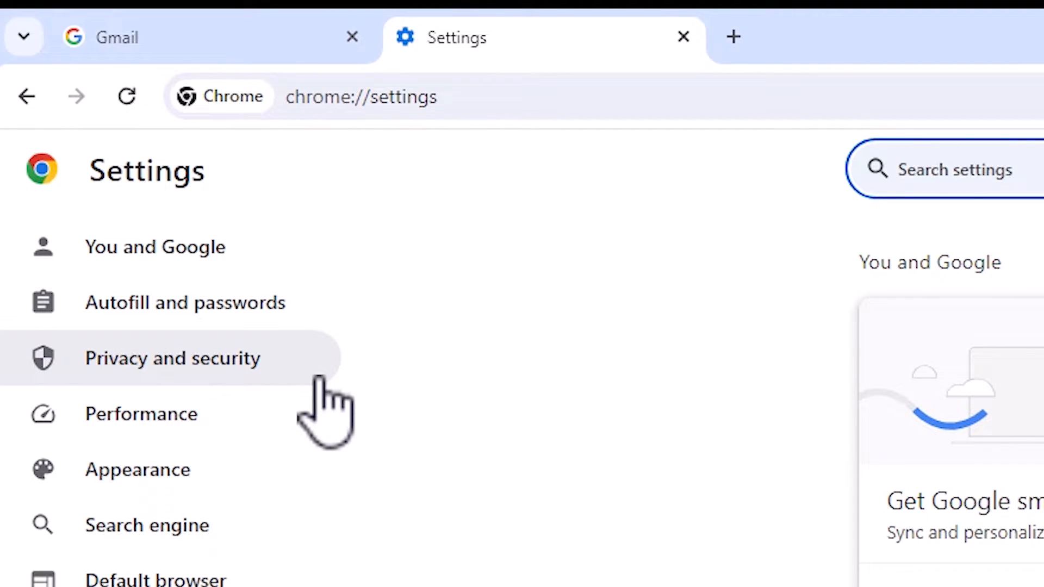
mouse_move(267, 392)
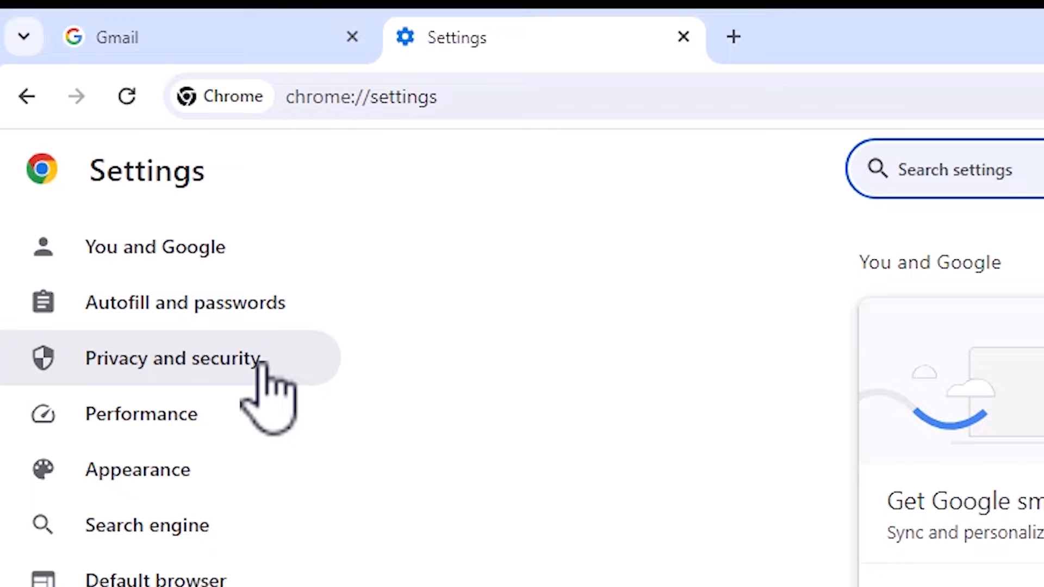
left_click(172, 358)
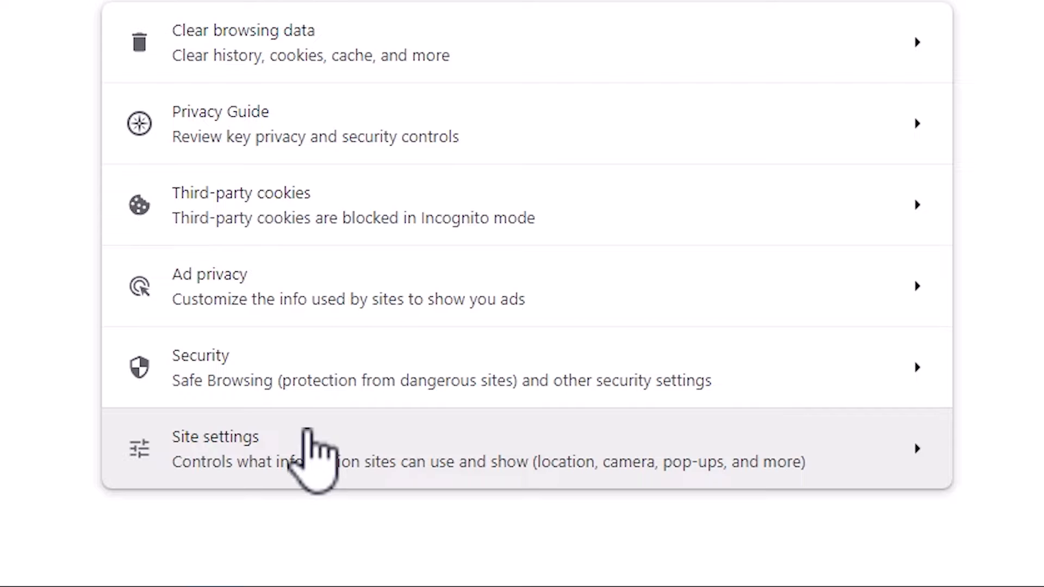
left_click(215, 437)
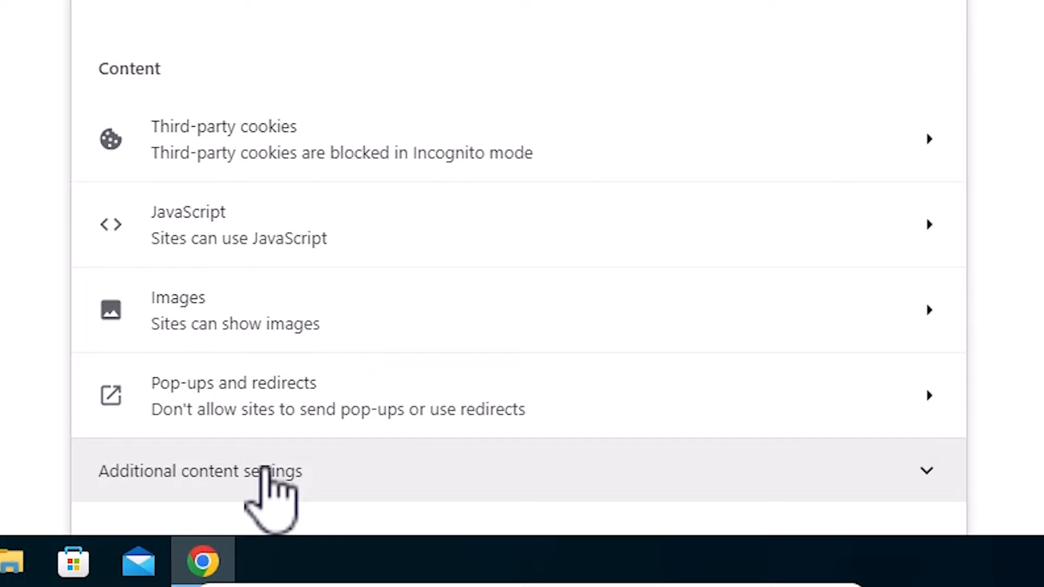
left_click(201, 471)
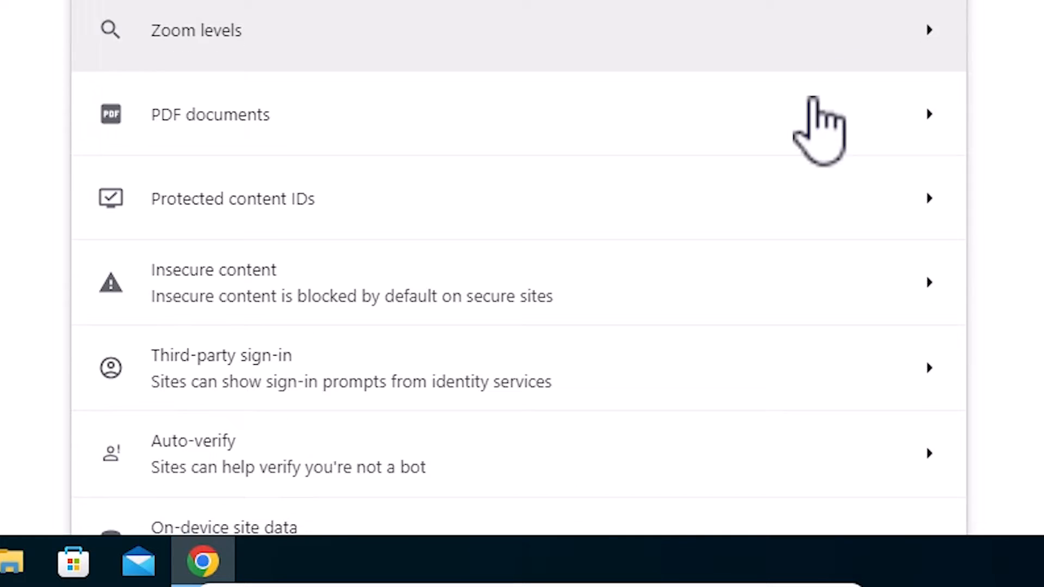
scroll("down", 3)
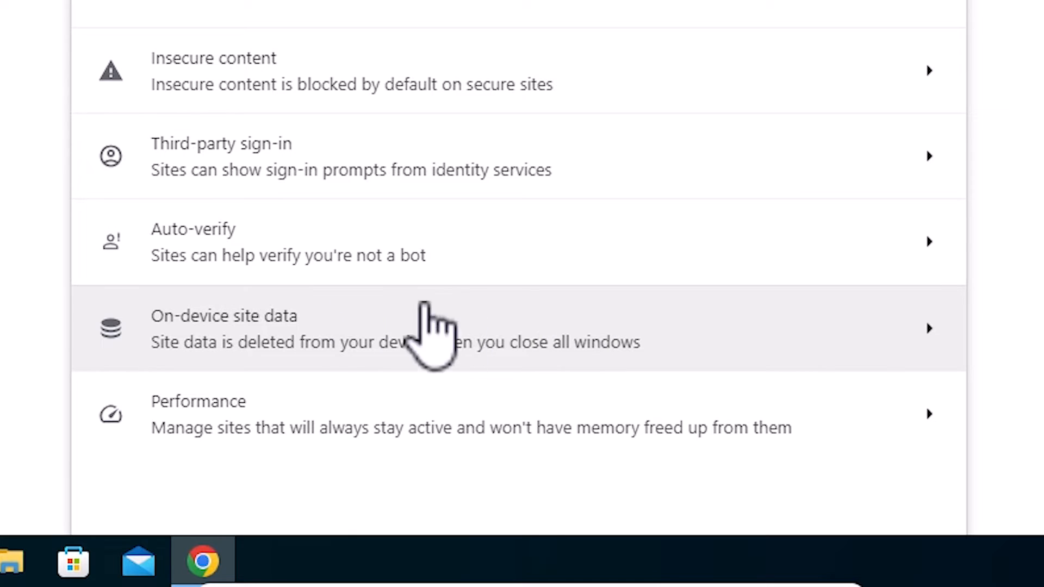
mouse_move(286, 360)
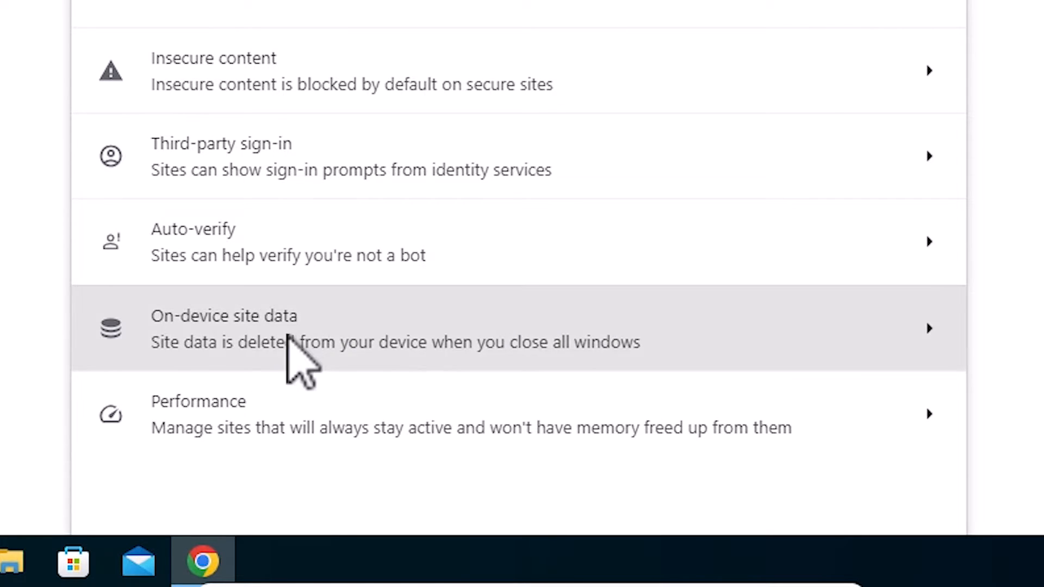
Step: Set On-device site data to 'Allow sites to save data on your device'
left_click(224, 329)
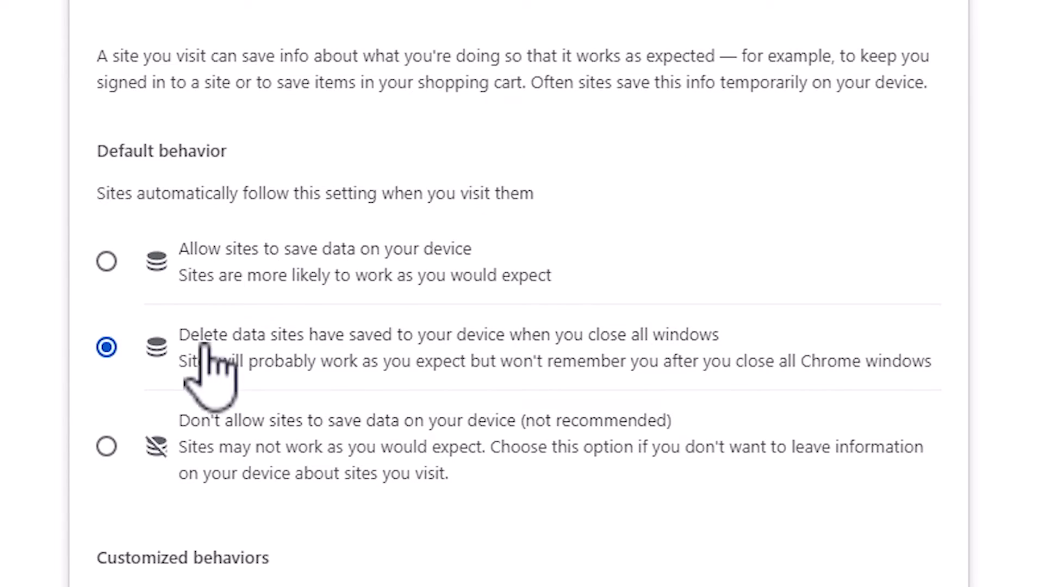
mouse_move(293, 373)
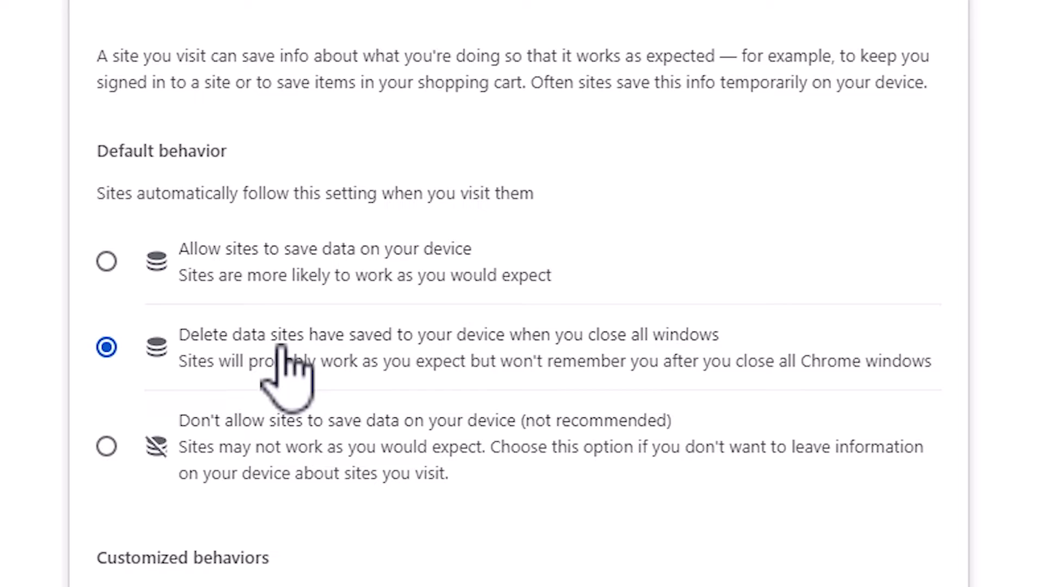
mouse_move(420, 373)
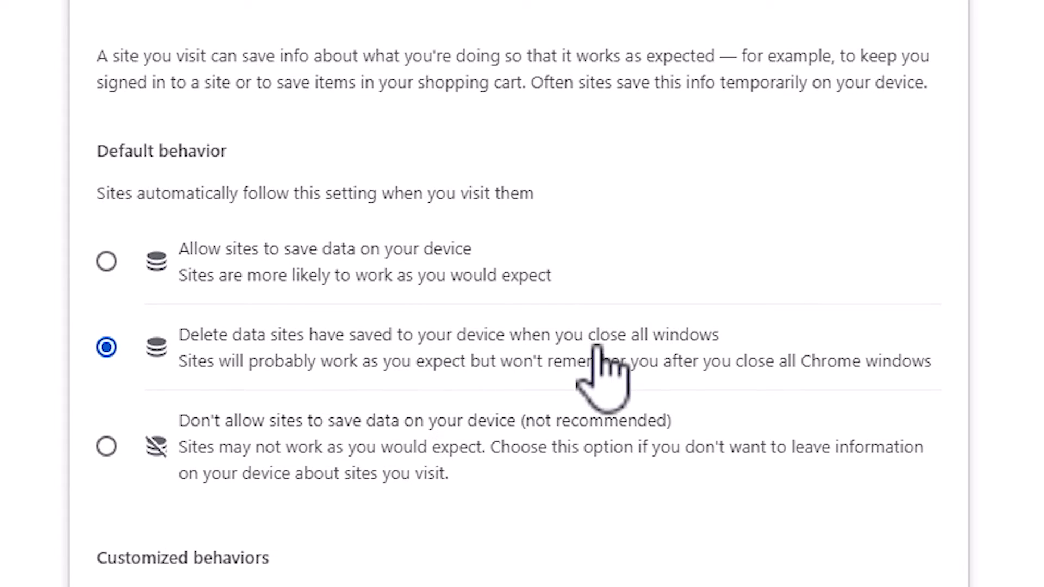
mouse_move(366, 280)
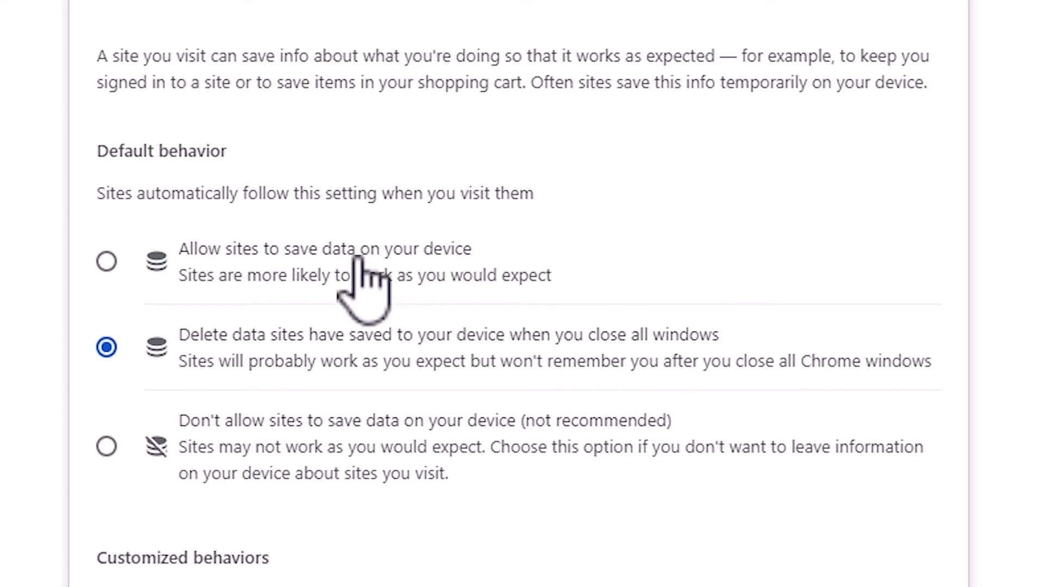
mouse_move(360, 373)
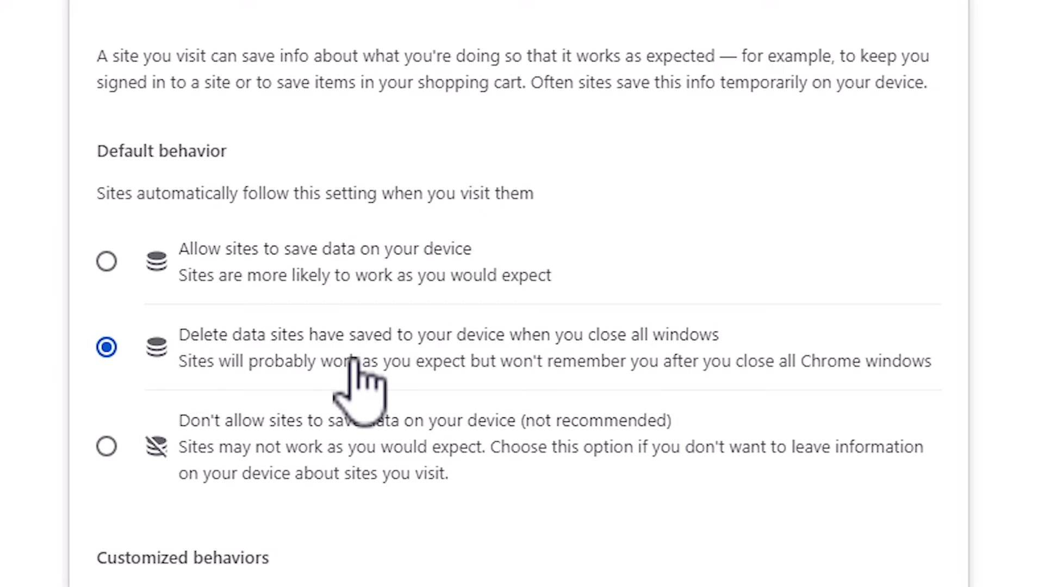
mouse_move(105, 260)
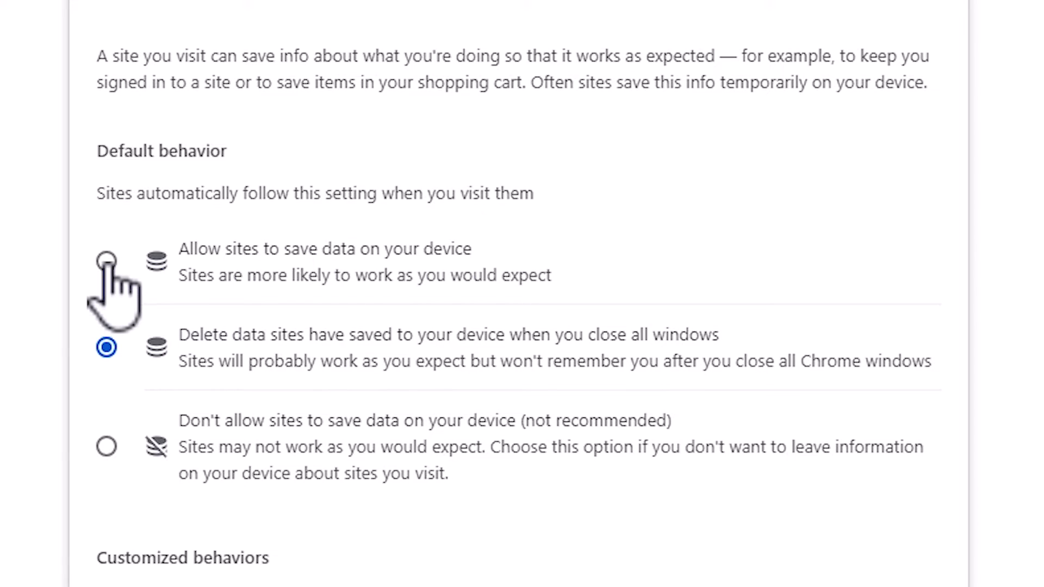
left_click(105, 259)
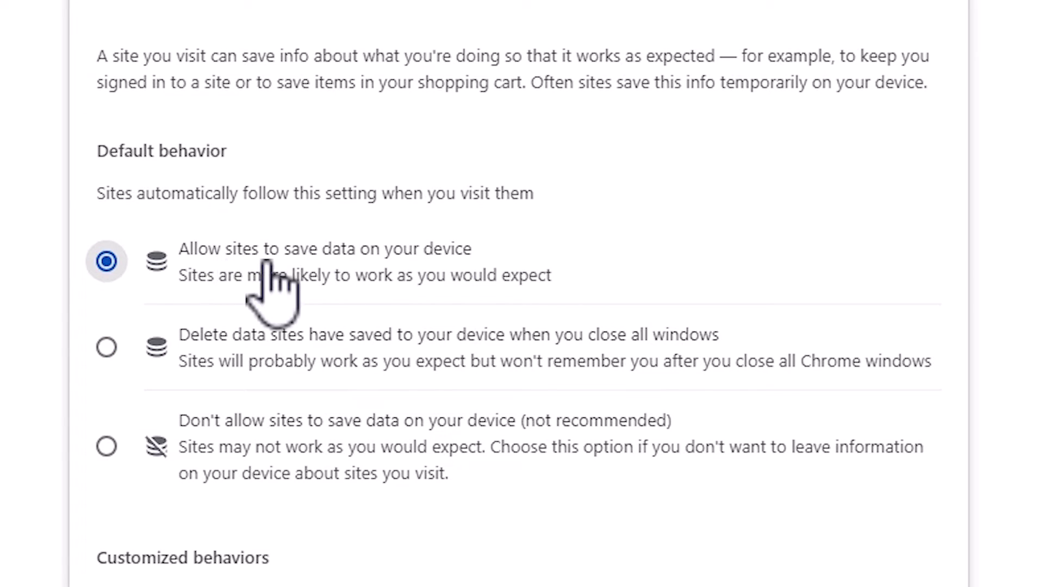
mouse_move(459, 286)
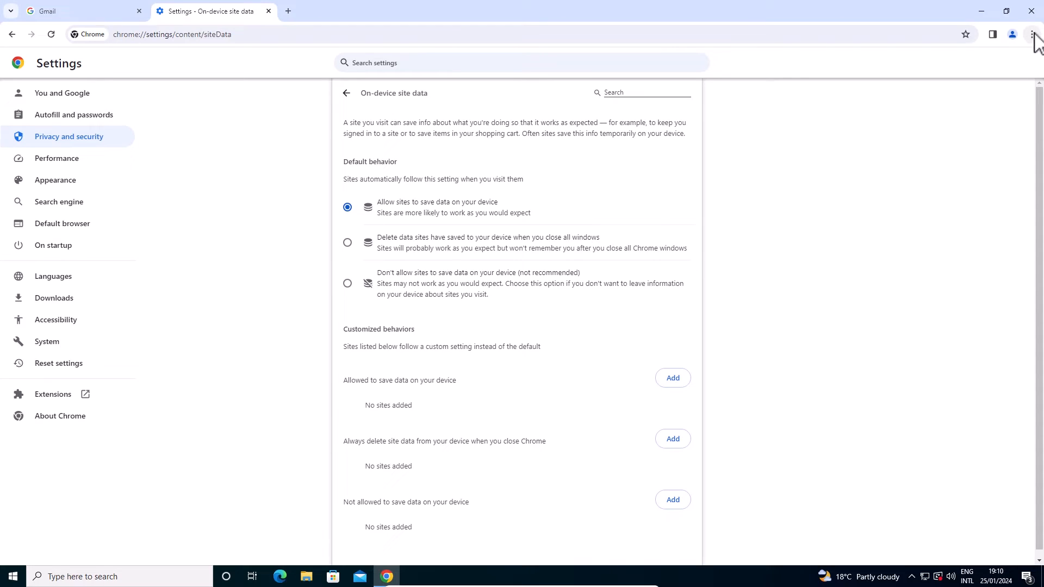
left_click(79, 11)
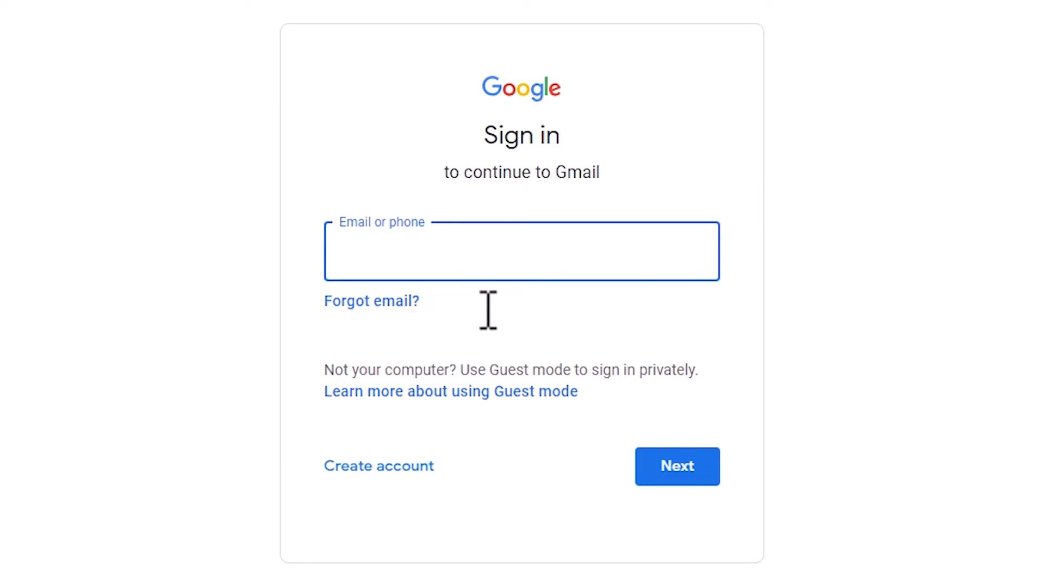
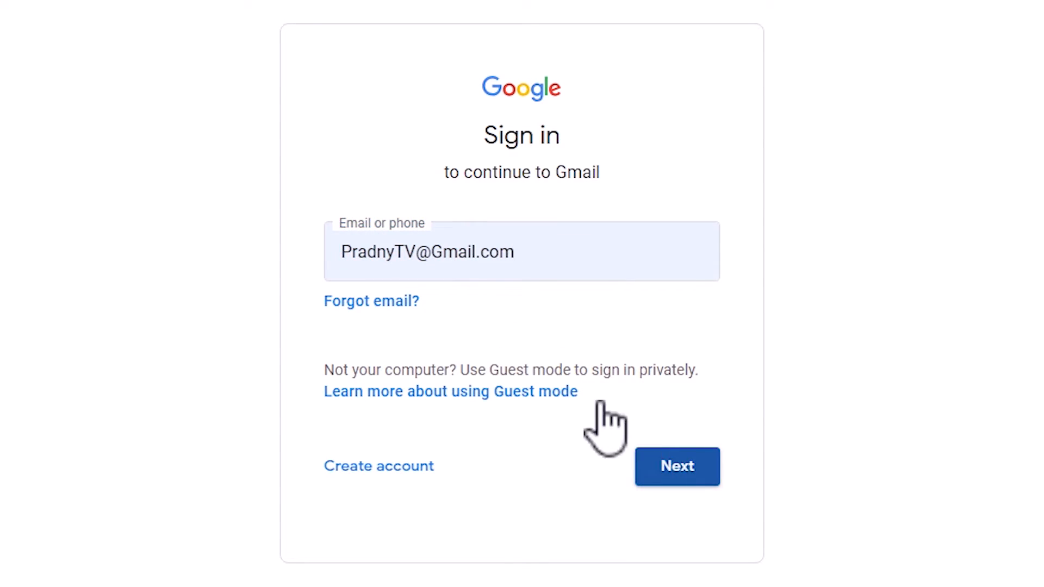
left_click(676, 467)
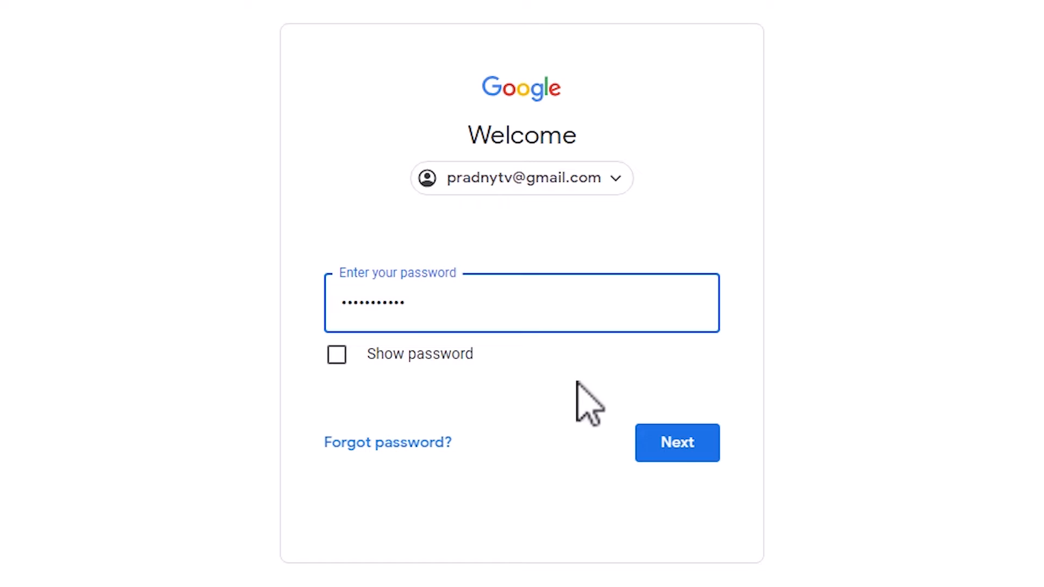
left_click(676, 442)
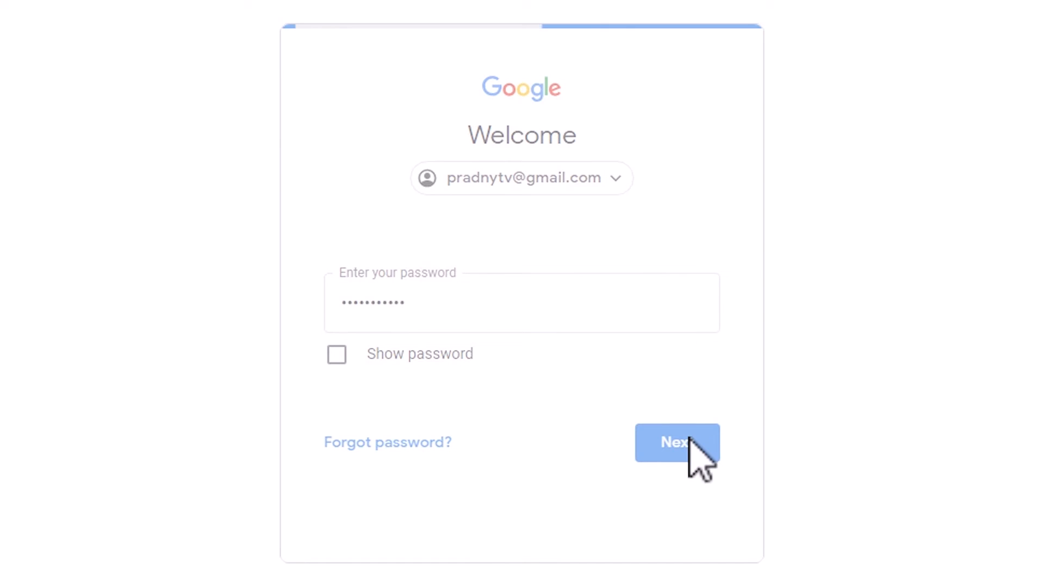
left_click(677, 443)
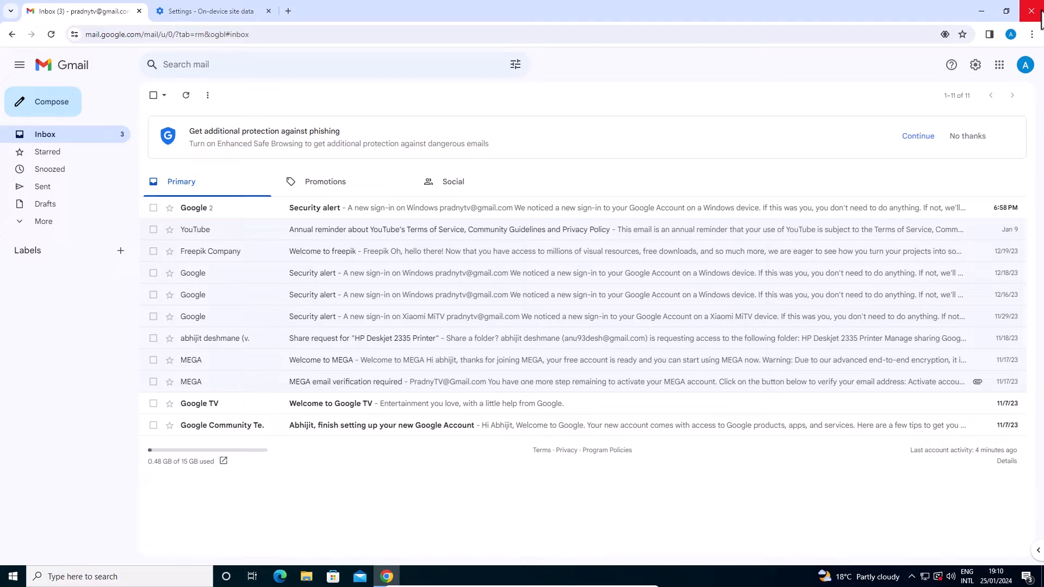
Step: Close and relaunch Chrome, then reopen Gmail, which goes straight to the inbox
left_click(1034, 12)
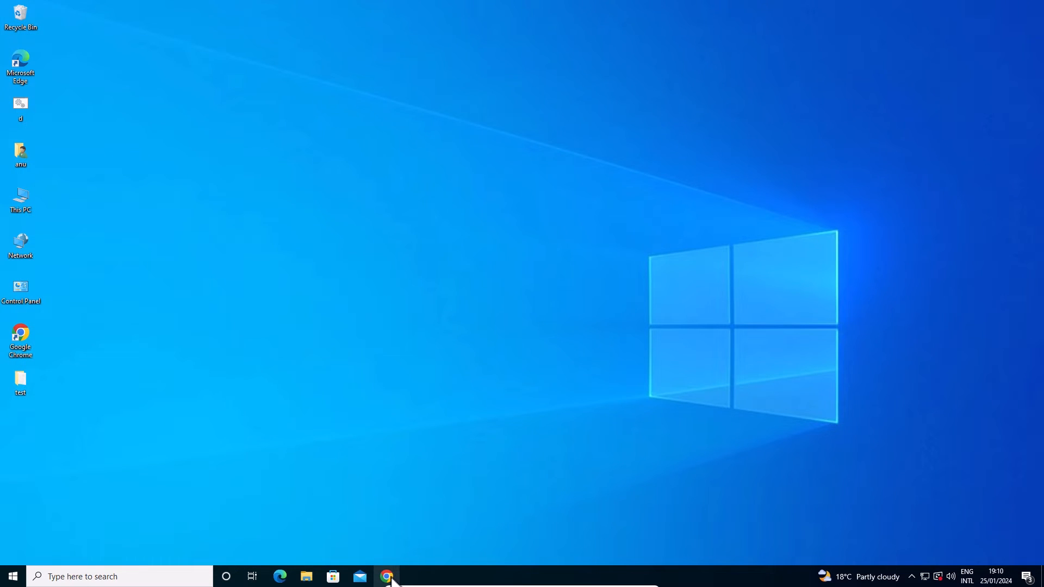
left_click(387, 577)
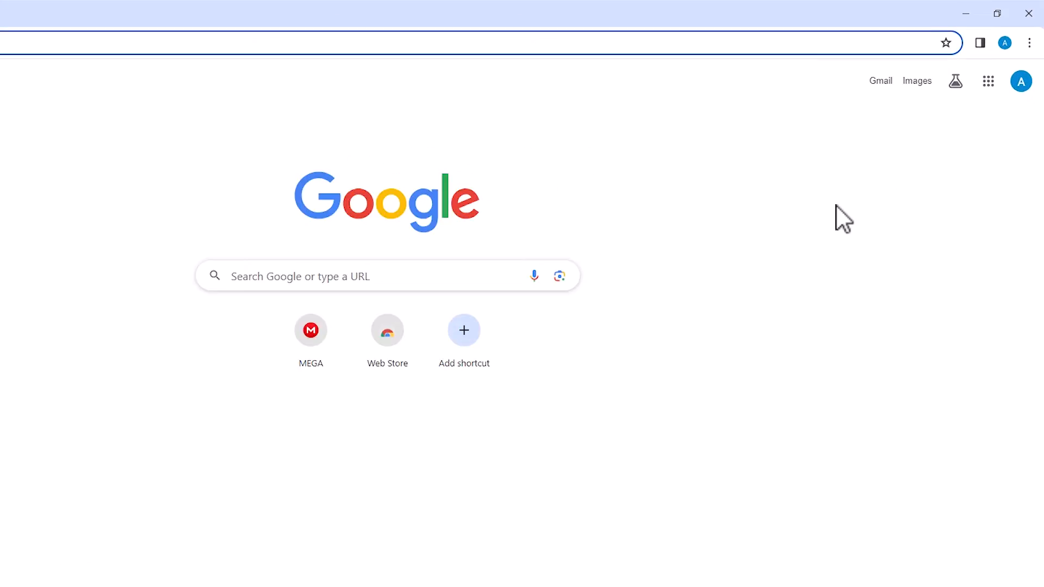
left_click(880, 80)
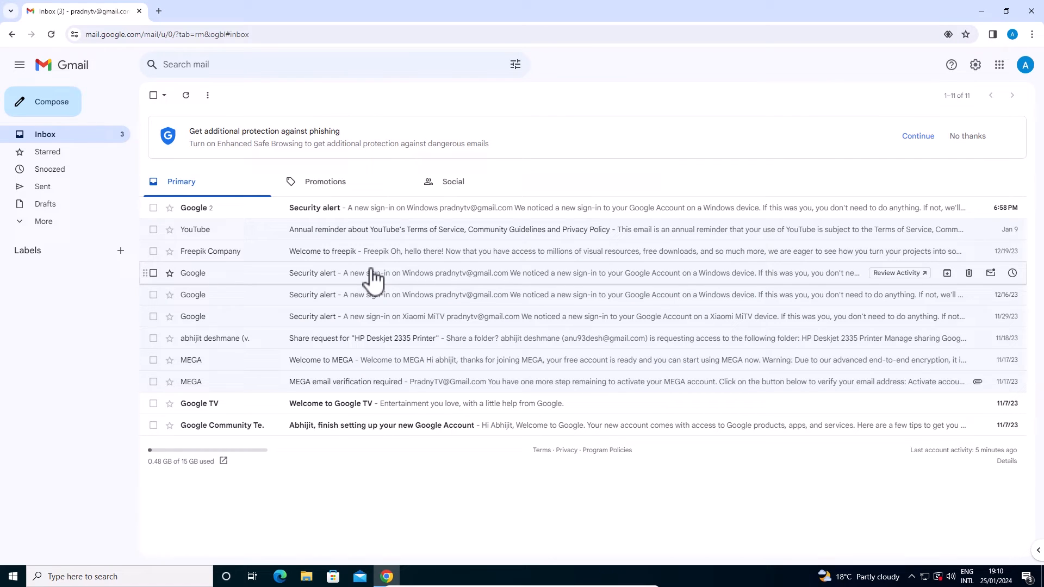